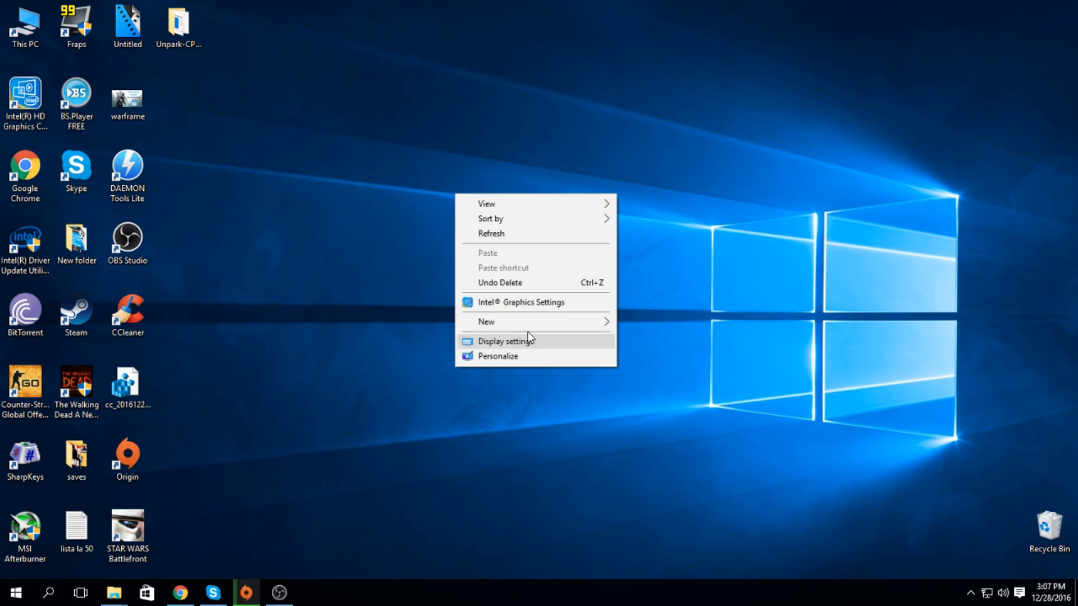
# Launch the Intel HD Graphics Control Panel from the hidden system tray icons.
pyautogui.click(310, 202)
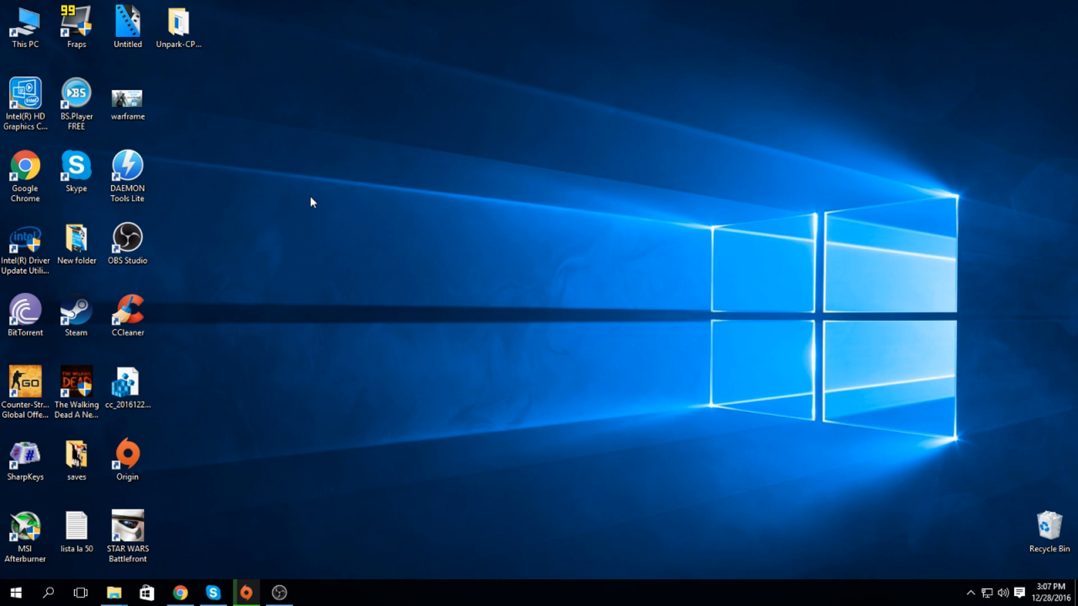
pyautogui.click(969, 593)
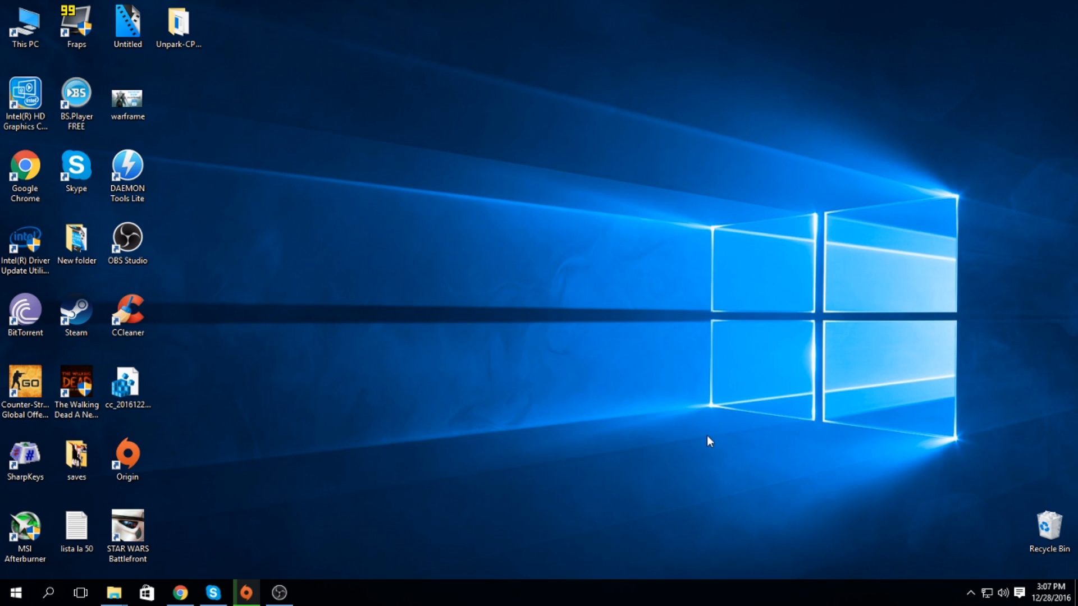
pyautogui.moveTo(729, 477)
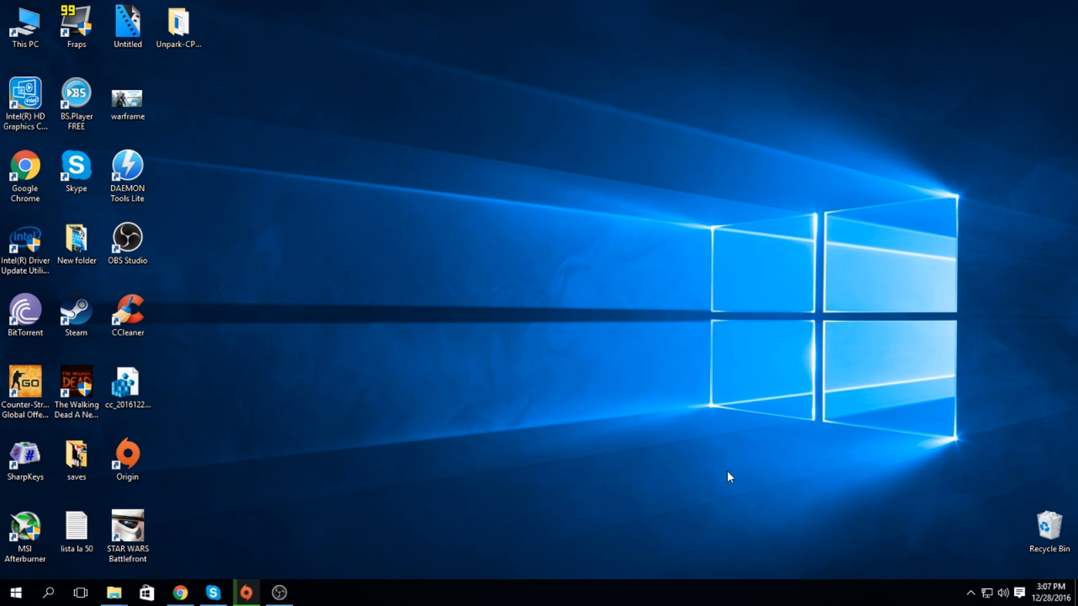
pyautogui.click(970, 593)
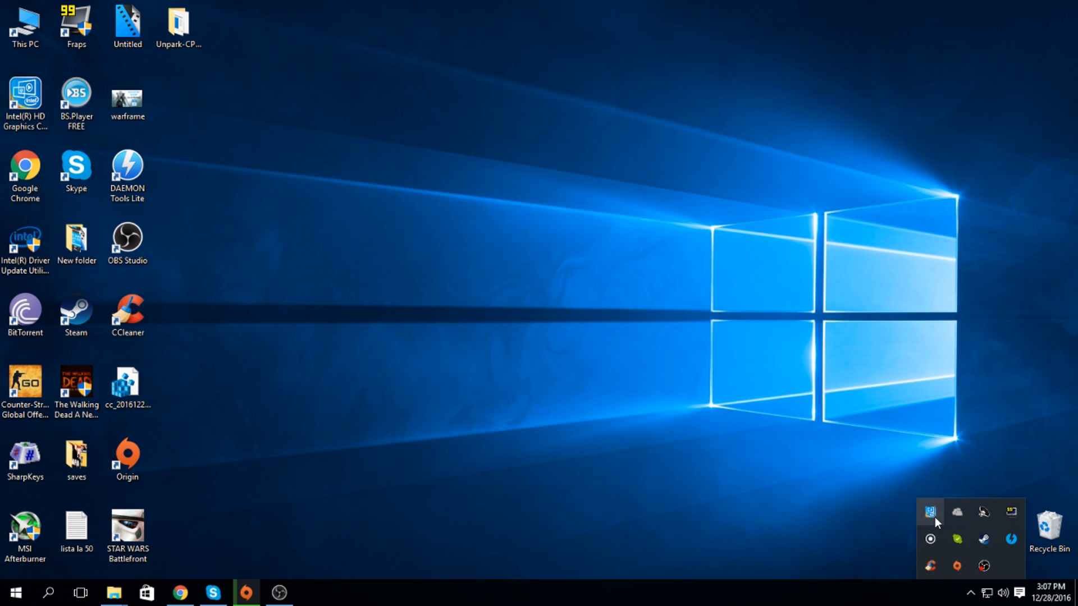
pyautogui.click(929, 512)
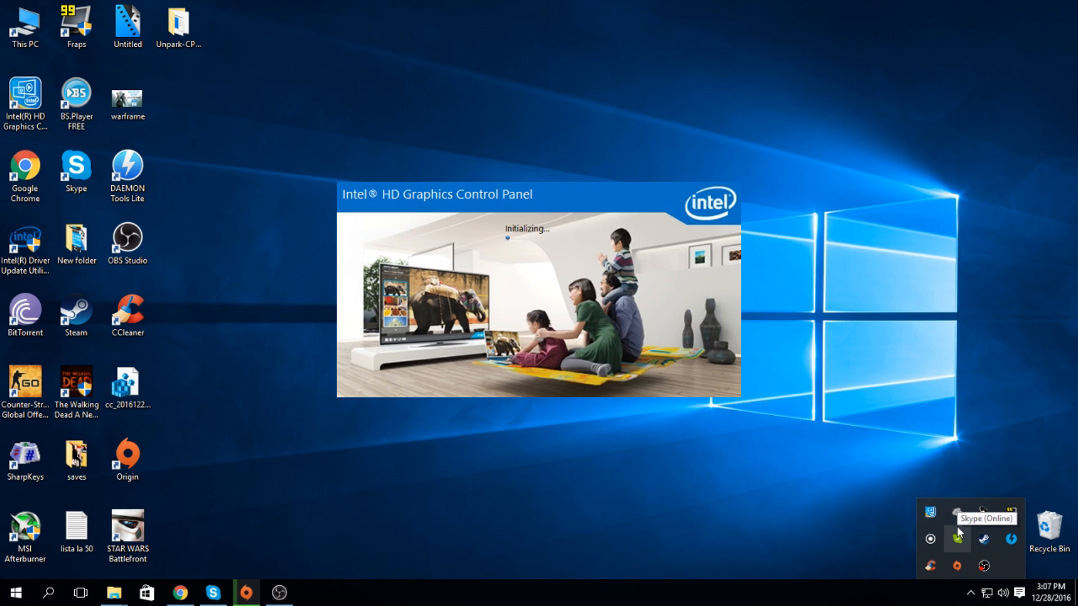
pyautogui.moveTo(873, 514)
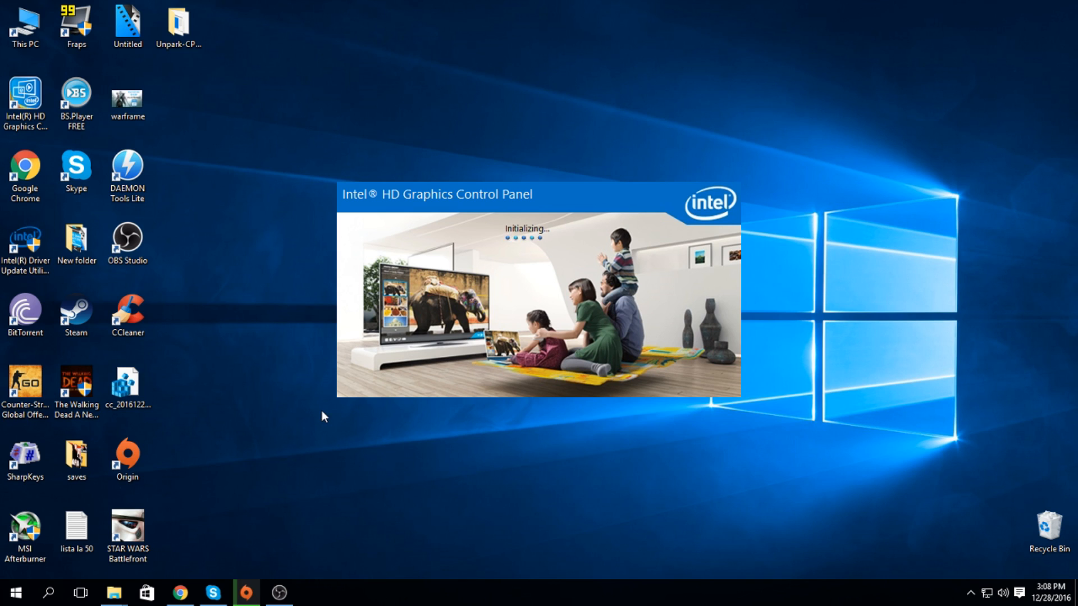
pyautogui.moveTo(332, 405)
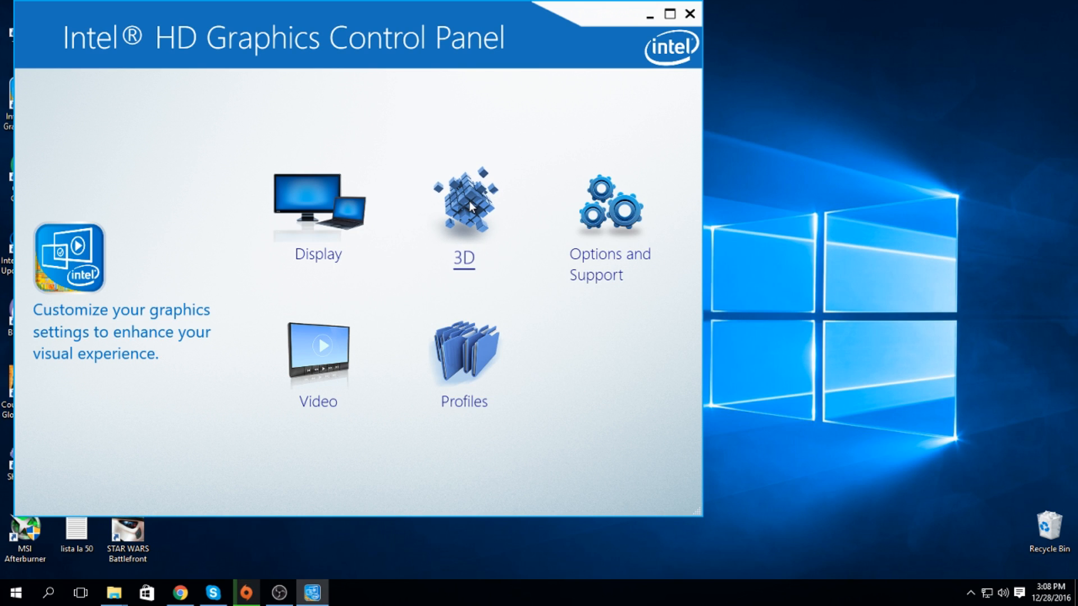
pyautogui.moveTo(473, 264)
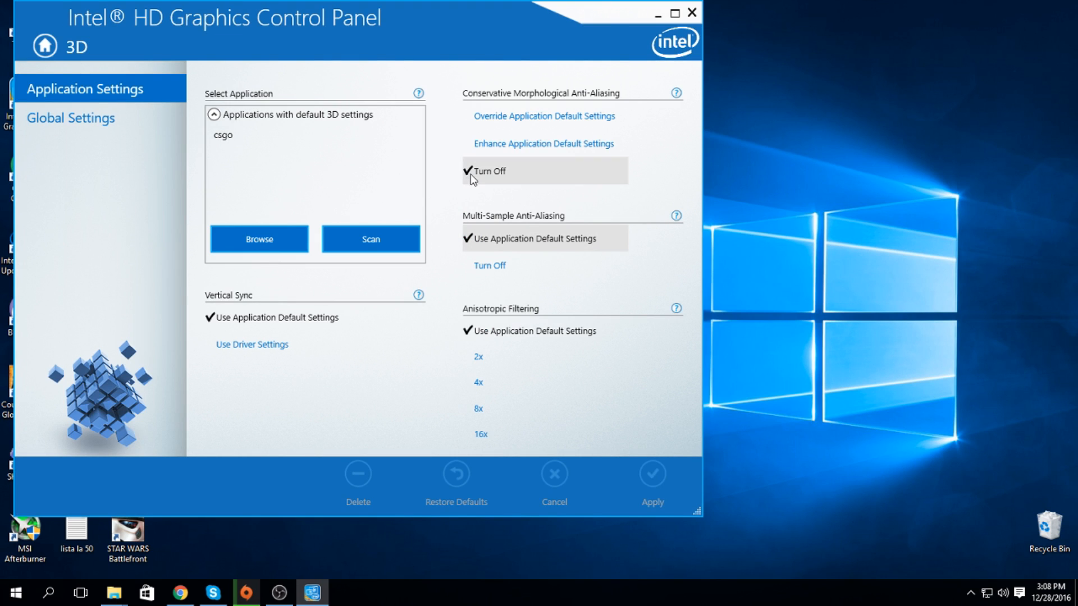
pyautogui.moveTo(557, 68)
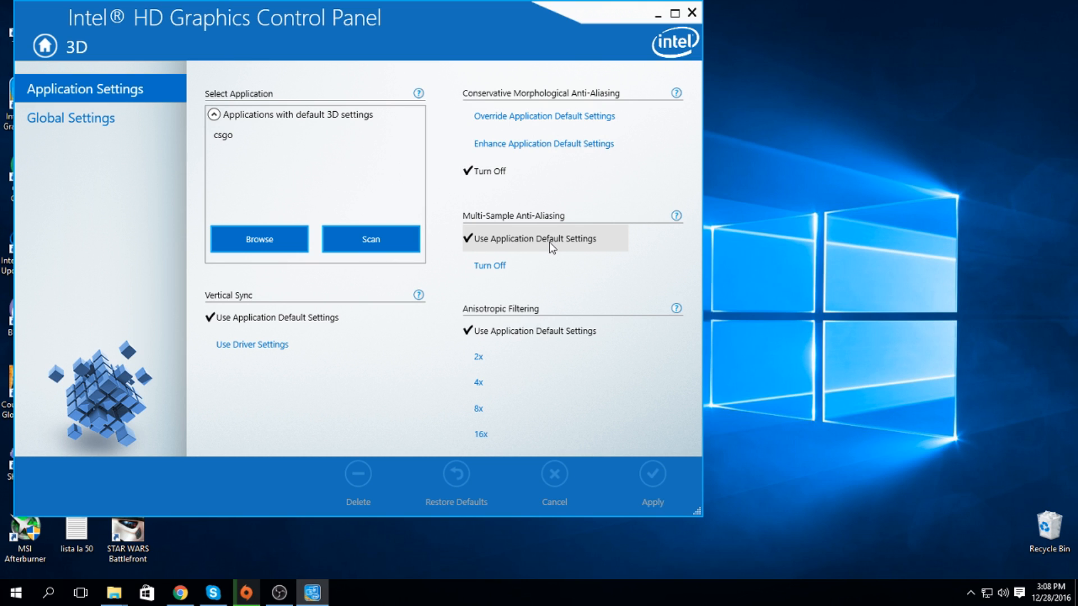
pyautogui.moveTo(554, 244)
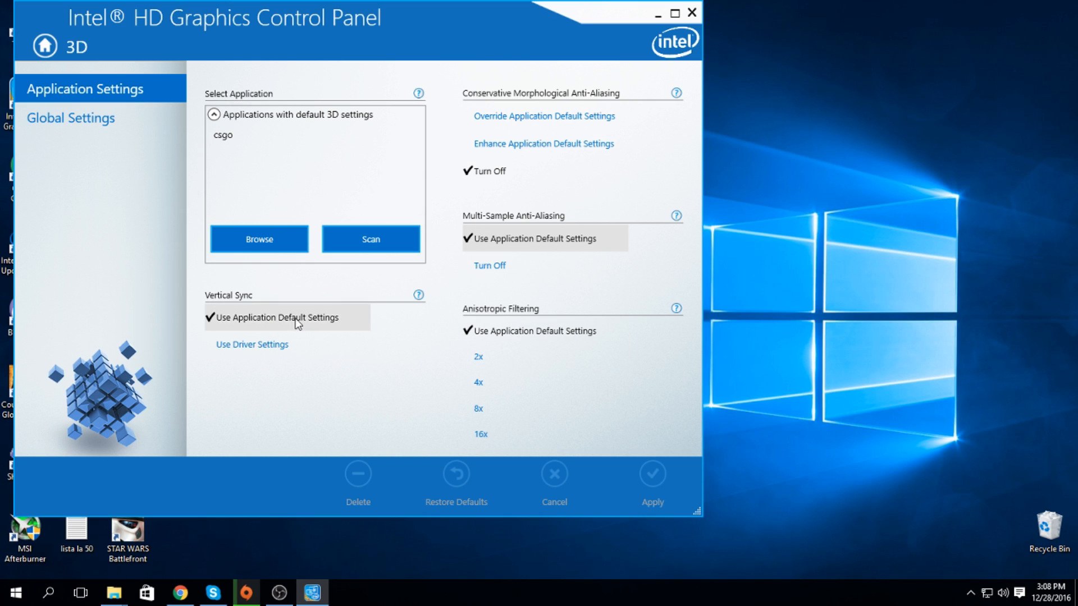
pyautogui.moveTo(464, 236)
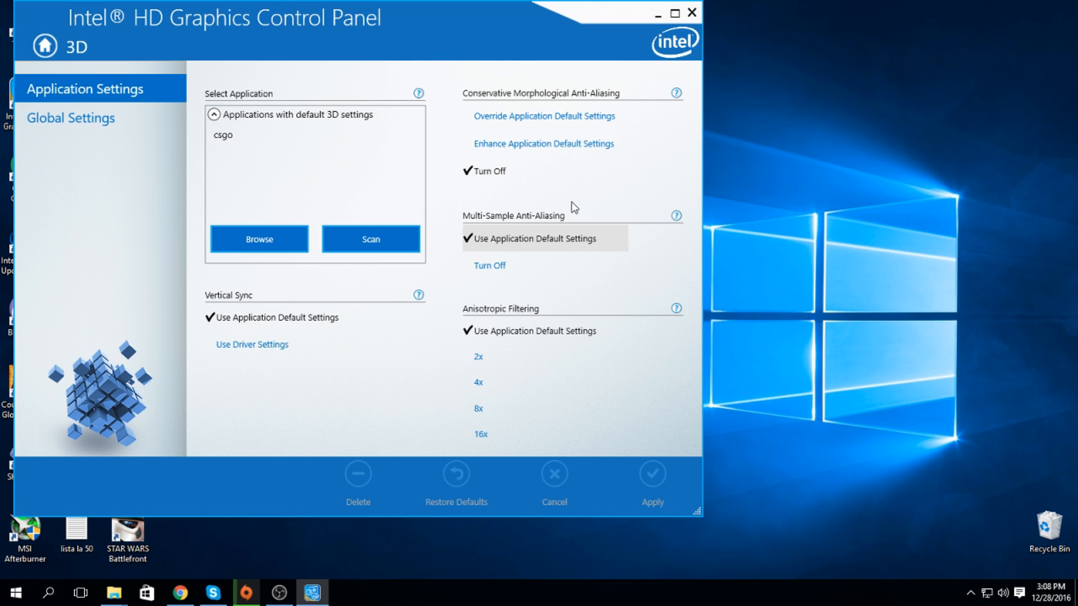
pyautogui.moveTo(723, 31)
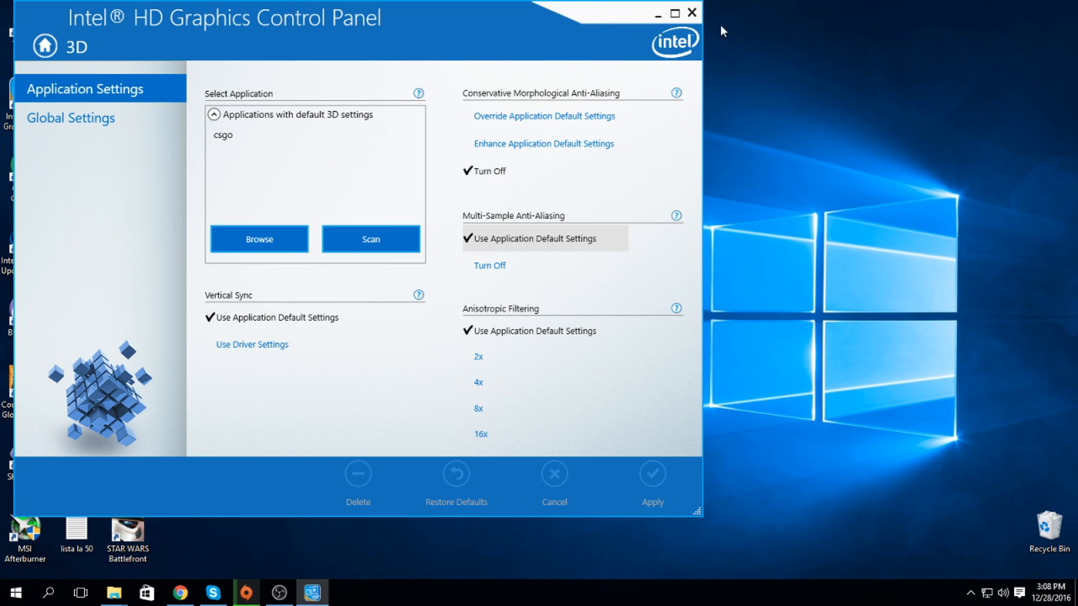
# Close the control panel, leaving csgo's CMAA off and MSAA/VSync at application default.
pyautogui.click(691, 13)
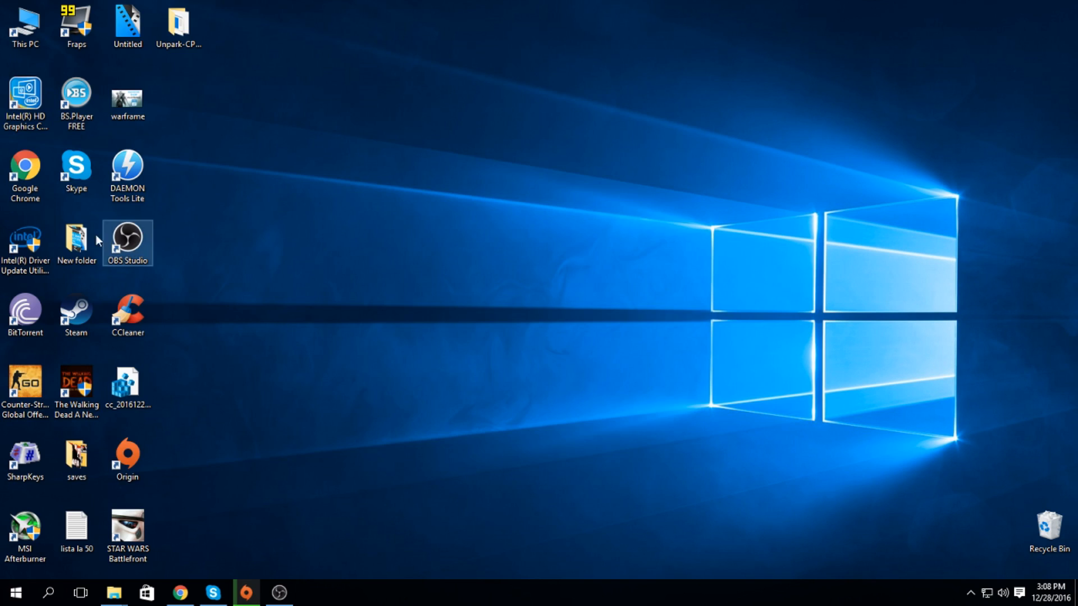
# Start Intel Driver Update Utility 2.6 from its desktop shortcut.
pyautogui.click(25, 247)
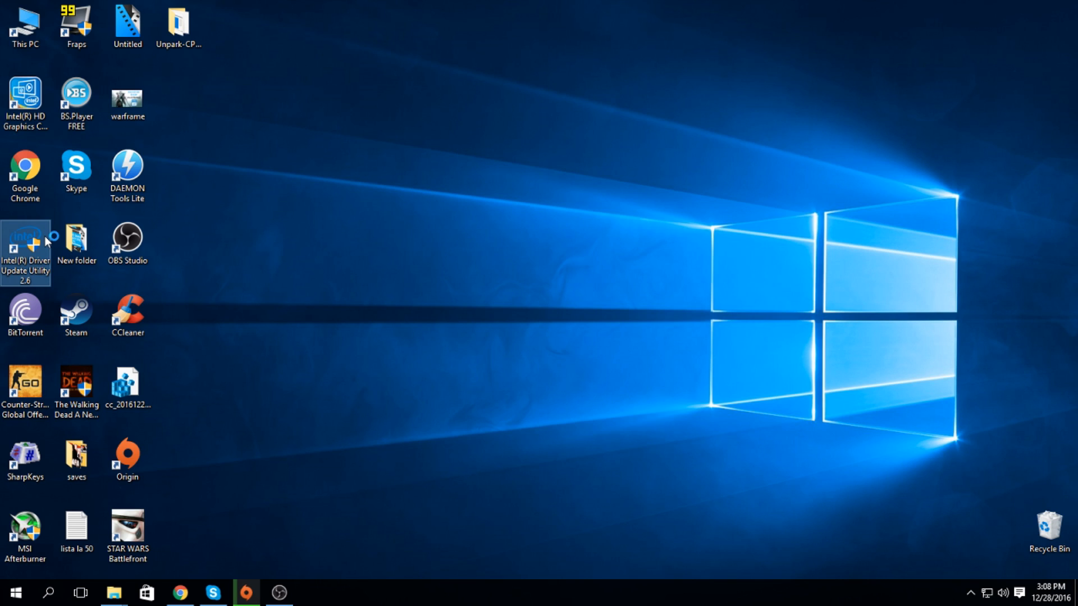
pyautogui.moveTo(27, 282)
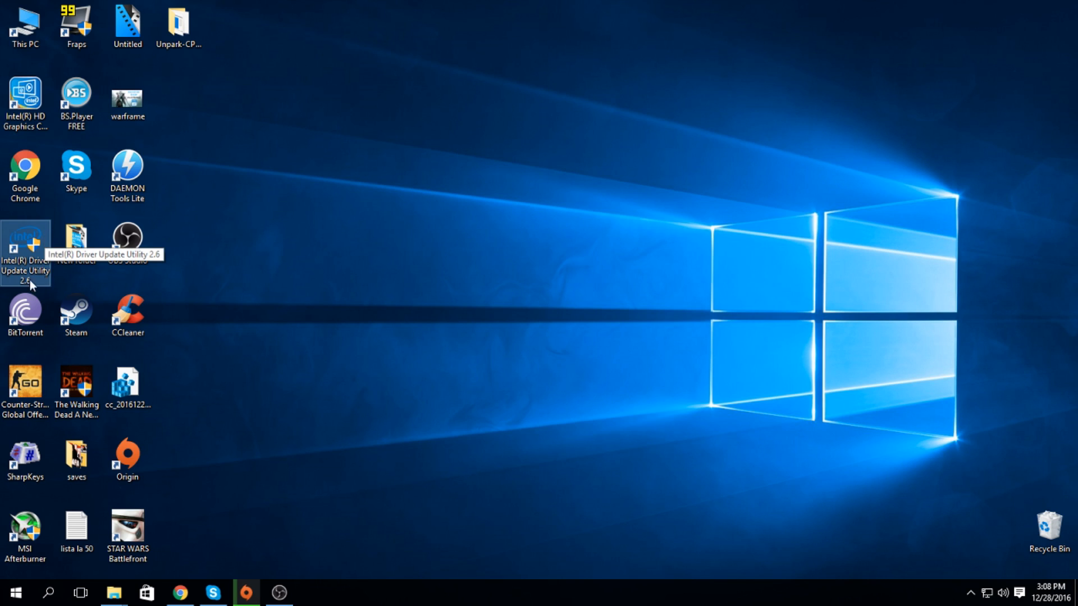
pyautogui.moveTo(56, 290)
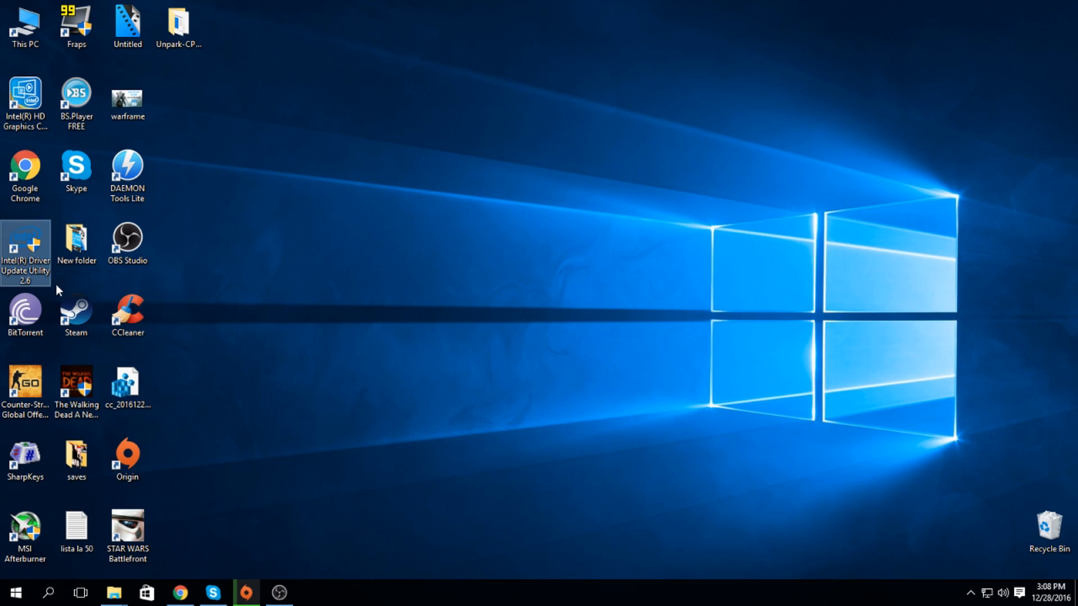
pyautogui.moveTo(462, 318)
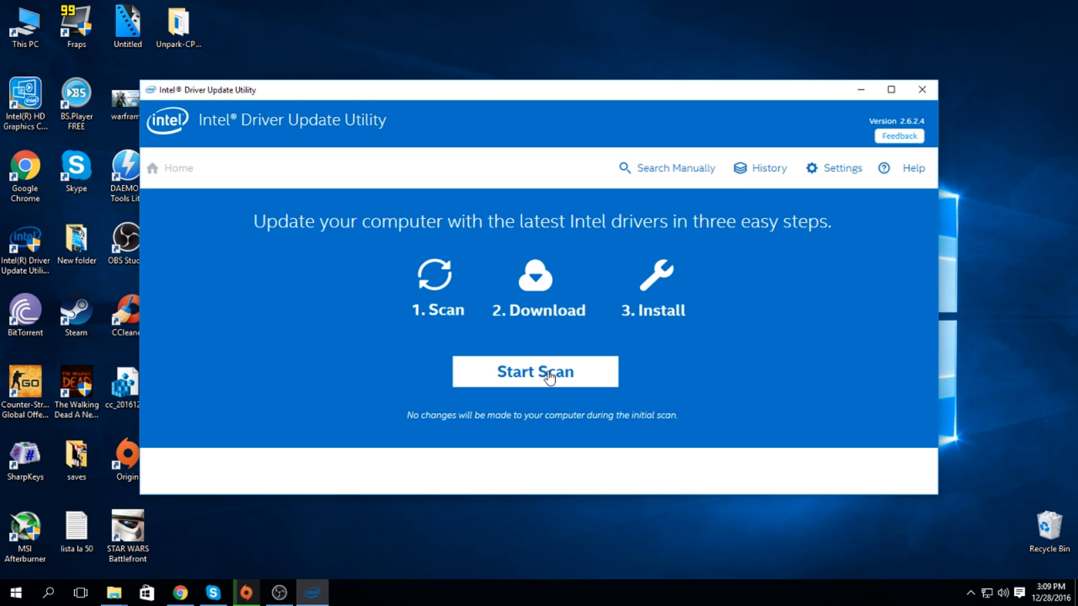
# Scan the computer for available Intel drivers.
pyautogui.click(534, 371)
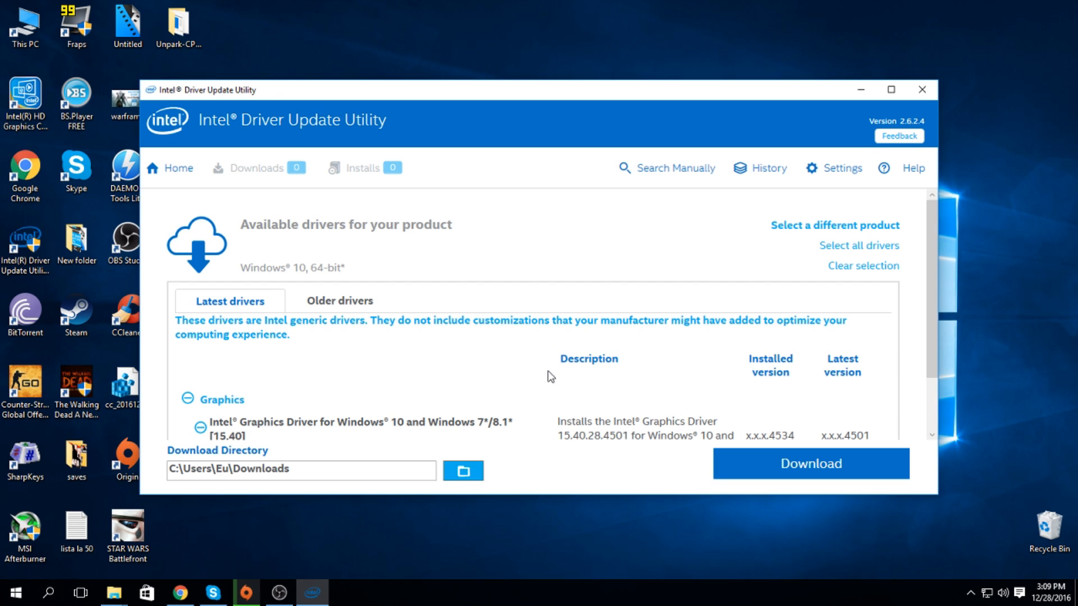
pyautogui.moveTo(829, 380)
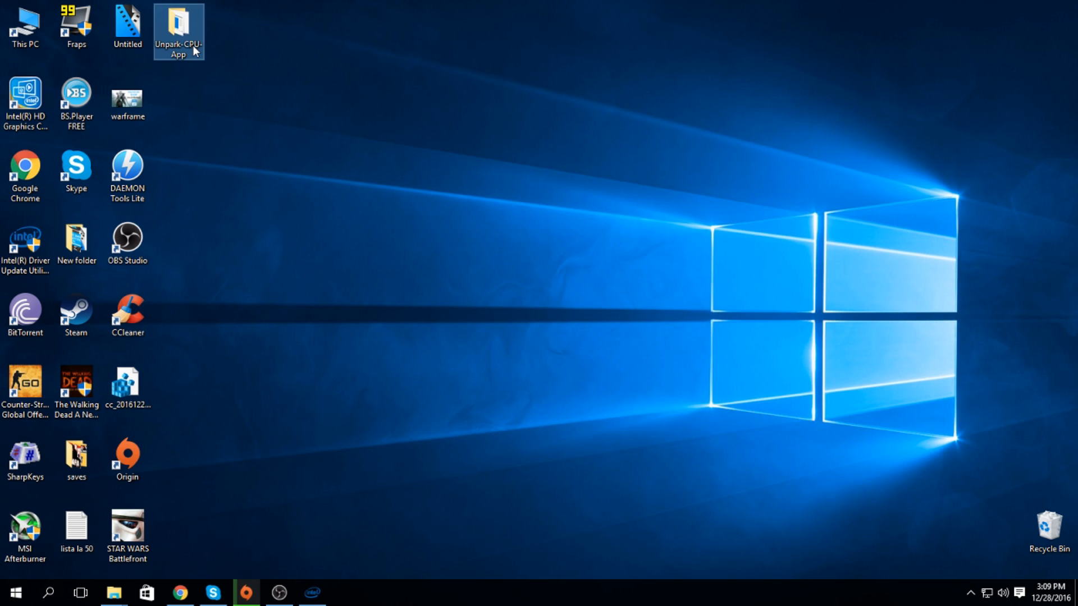
# Run UnparkCPU.exe from the Unpark-CPU-App desktop folder.
pyautogui.doubleClick(178, 27)
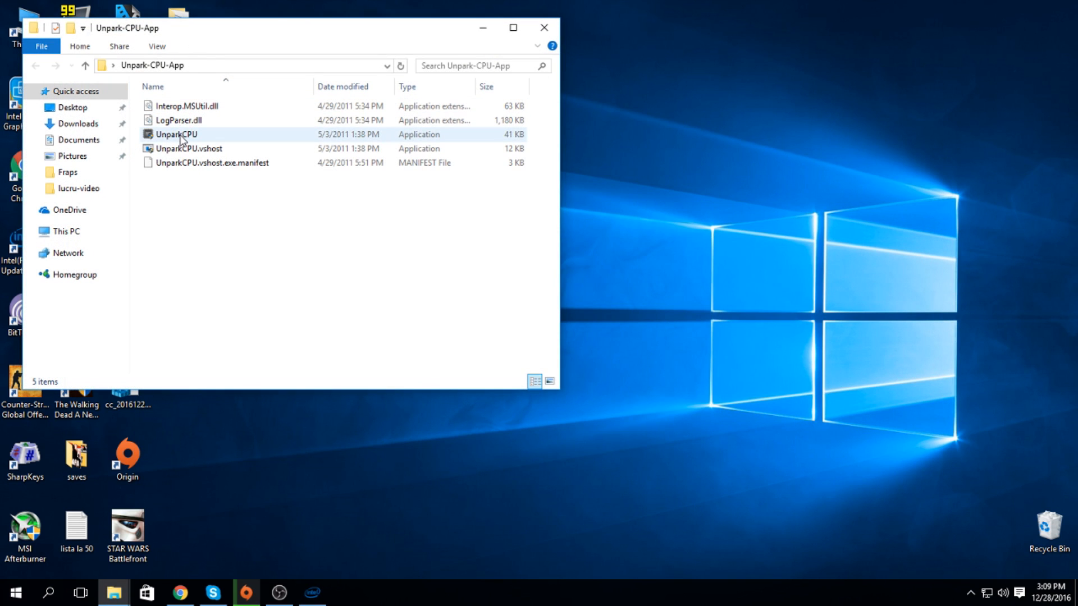
pyautogui.doubleClick(176, 134)
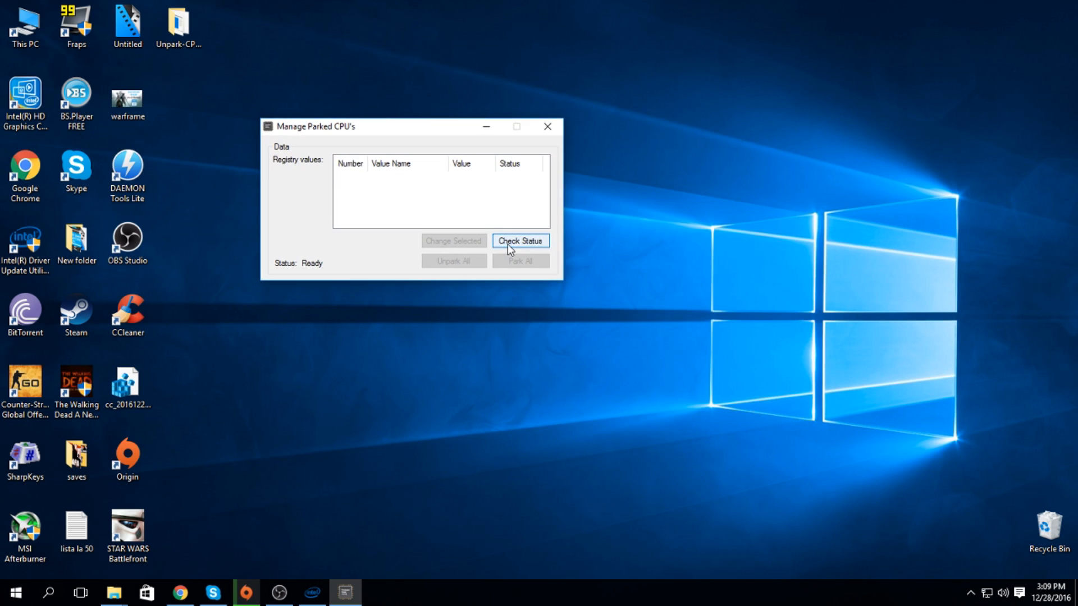
# Check core status showing cores 0 and 1 parked, close Explorer, and select core 0.
pyautogui.click(520, 241)
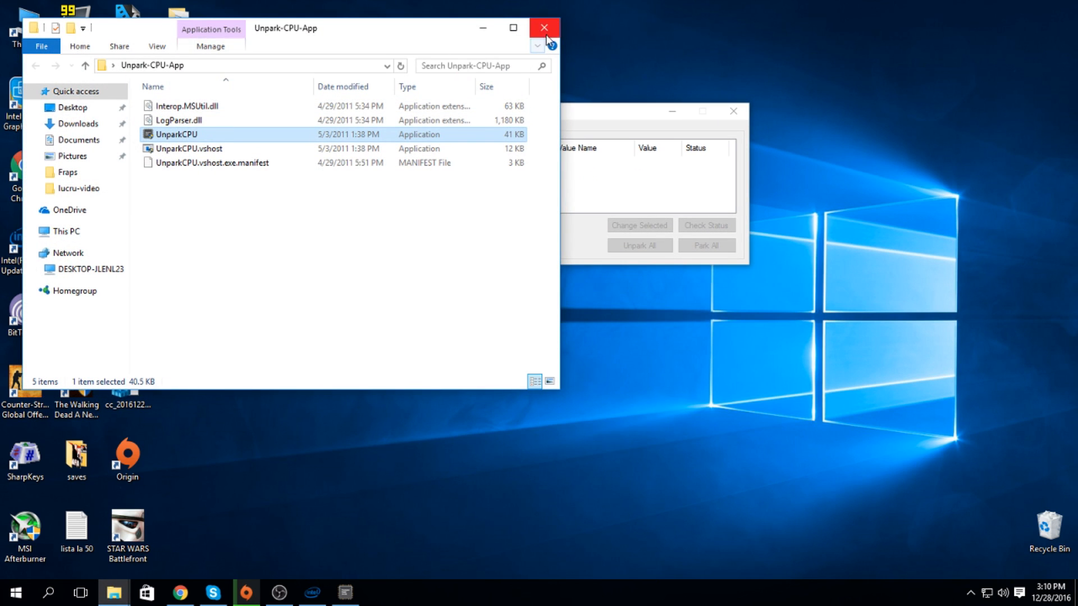
pyautogui.click(544, 28)
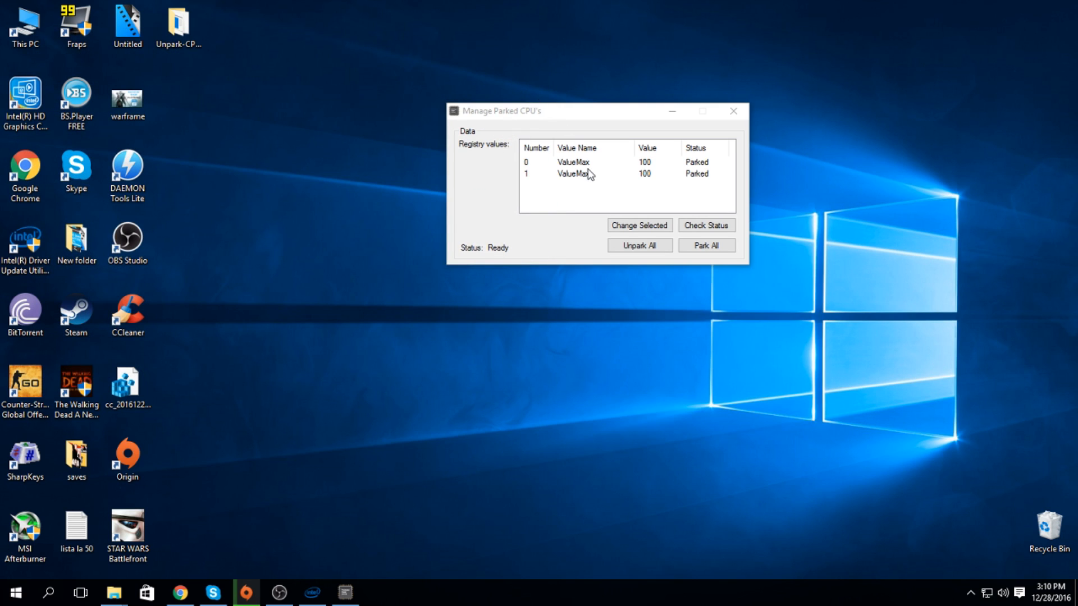
pyautogui.moveTo(615, 162)
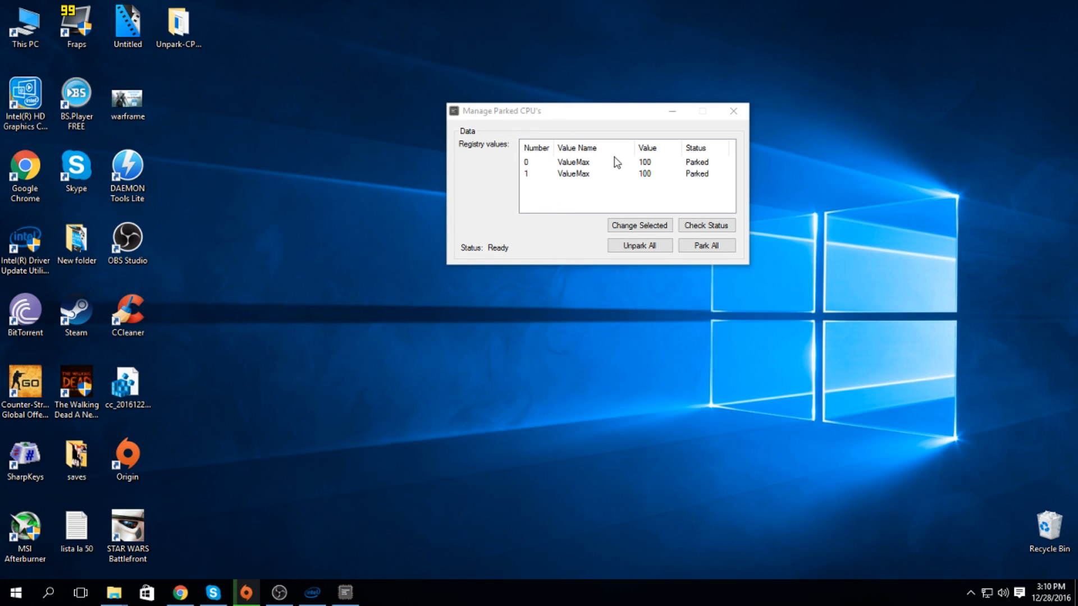
pyautogui.click(574, 161)
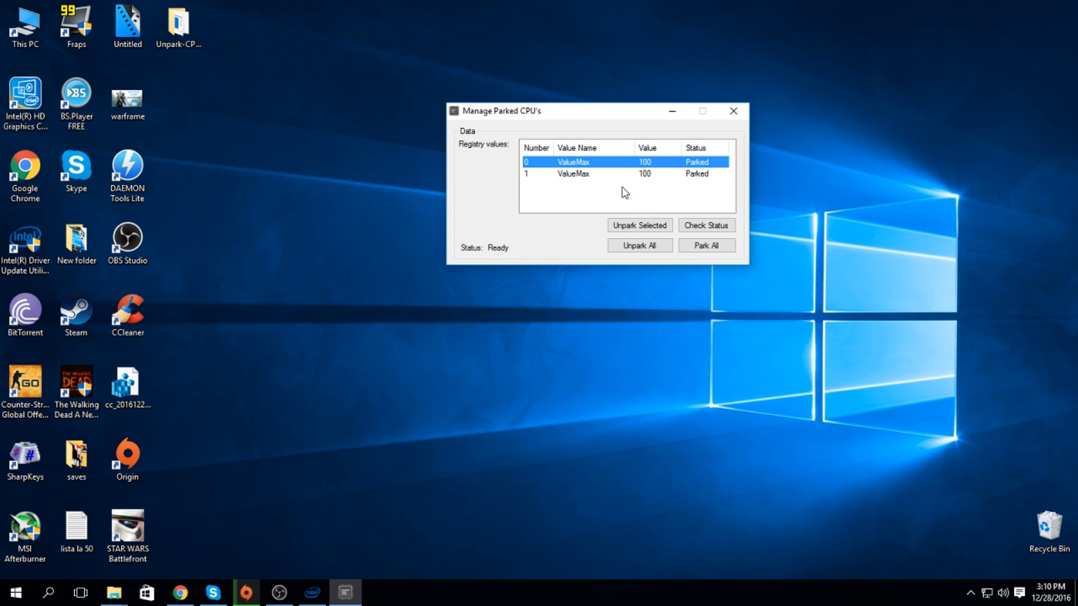
# Unpark all cores so both entries show ValueMax 0 and Unparked, then reposition the window.
pyautogui.click(705, 224)
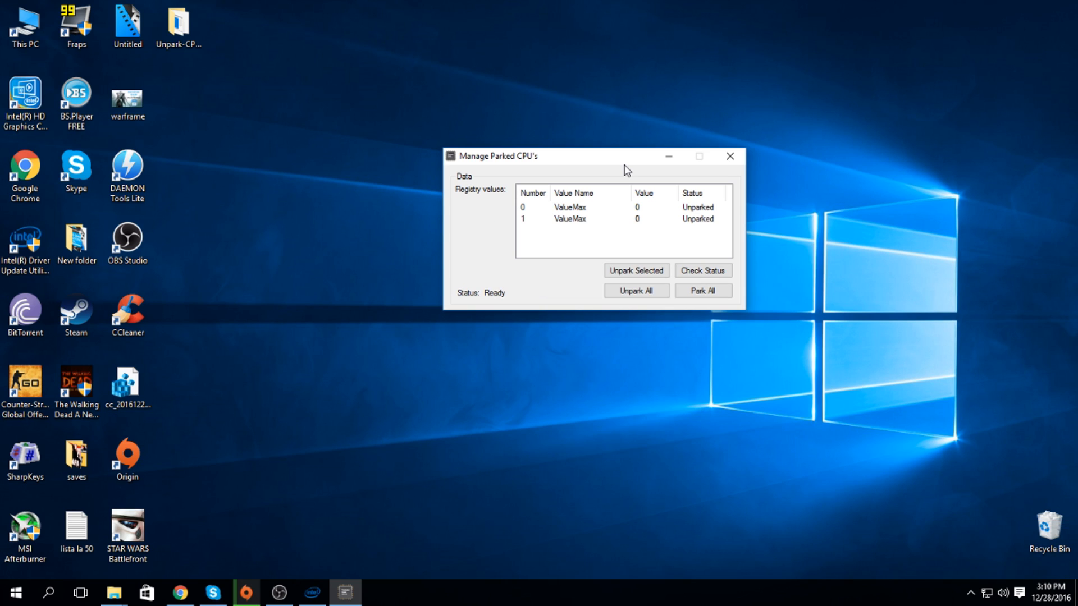
pyautogui.moveTo(625, 156); pyautogui.dragTo(623, 146)
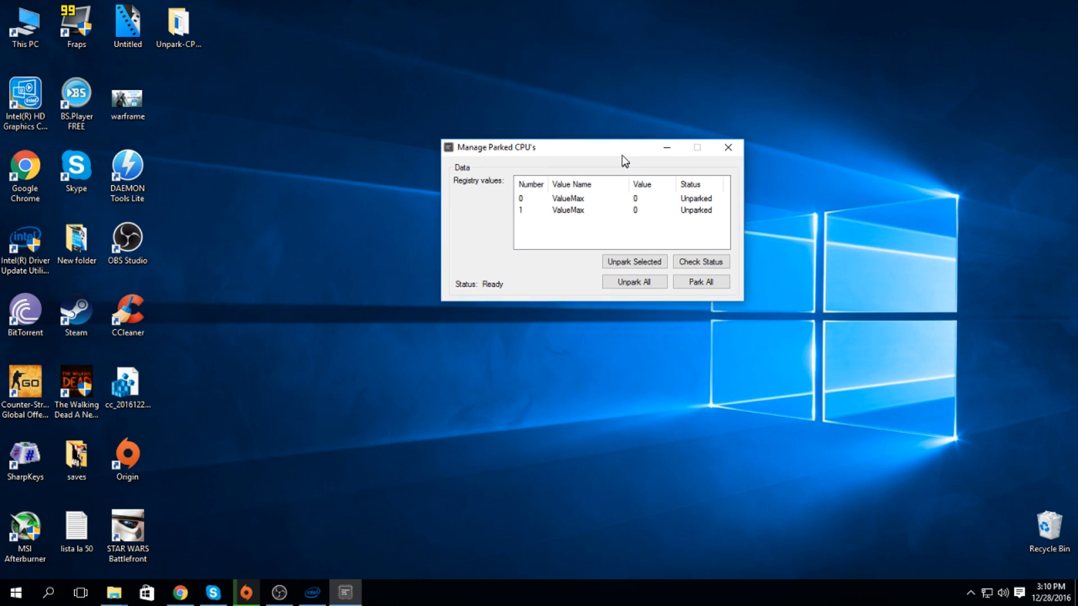
pyautogui.moveTo(624, 147); pyautogui.dragTo(615, 140)
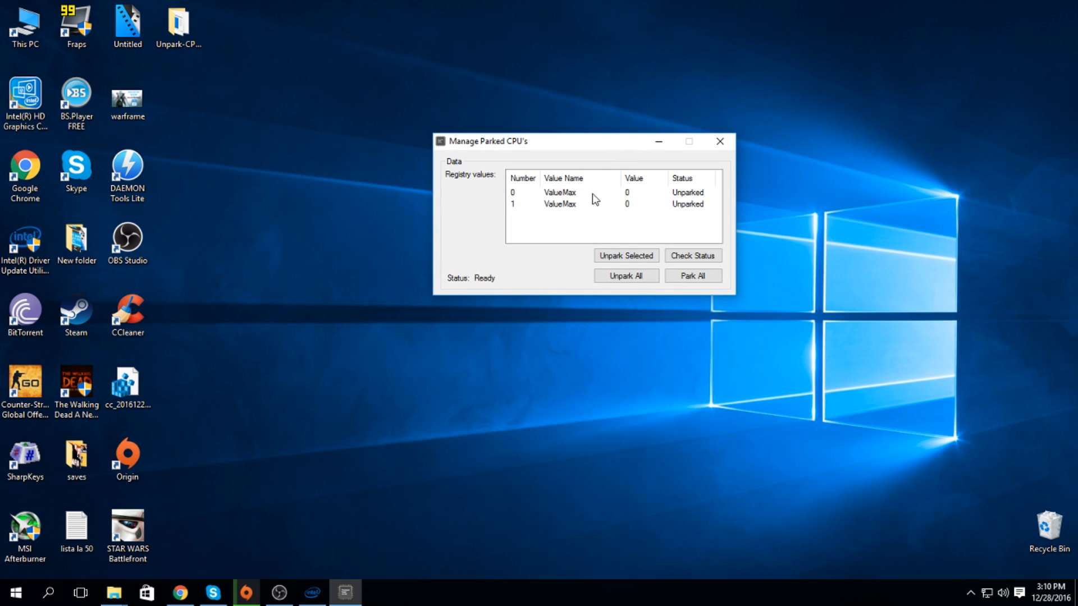